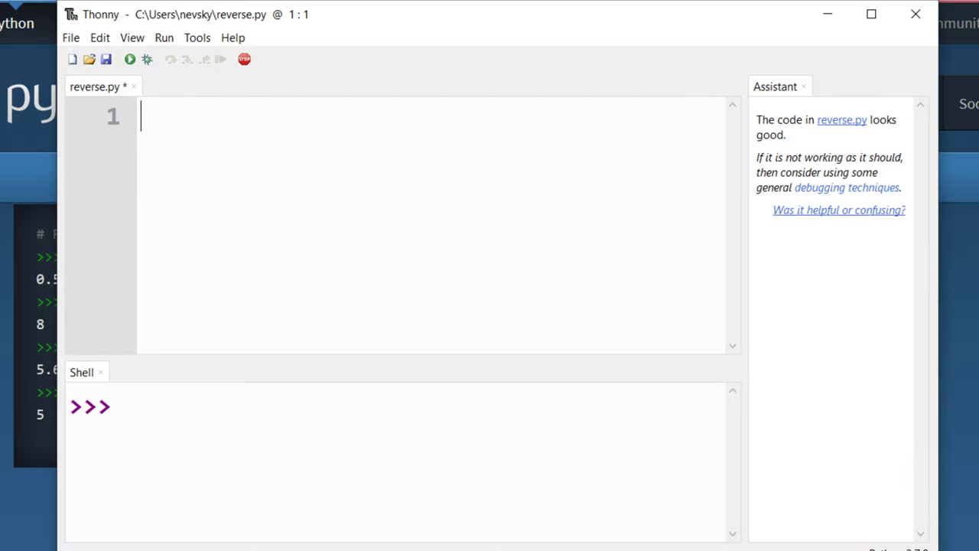
Write the function header def reverse(x): and start the indented body line.
{"action": "type", "text": "def reve"}
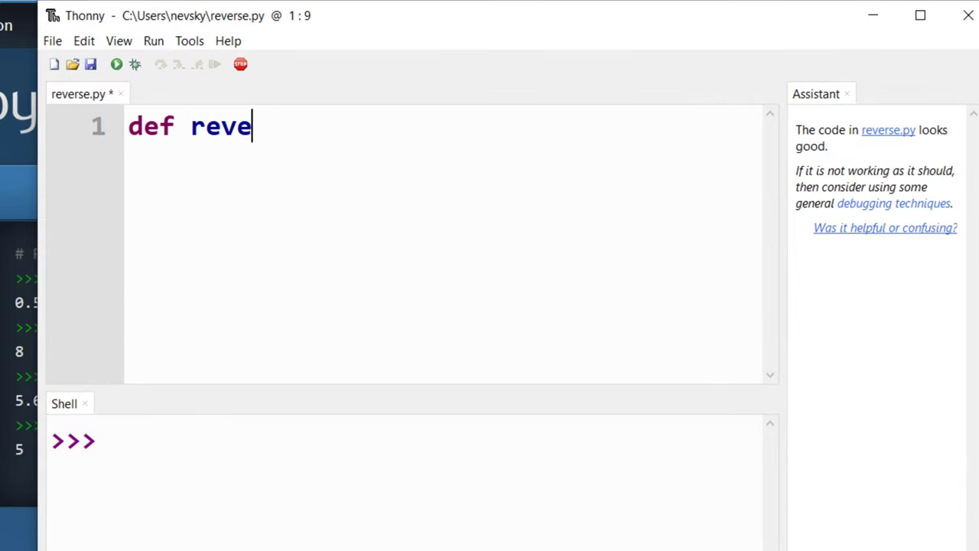
{"action": "type", "text": "rse(x):"}
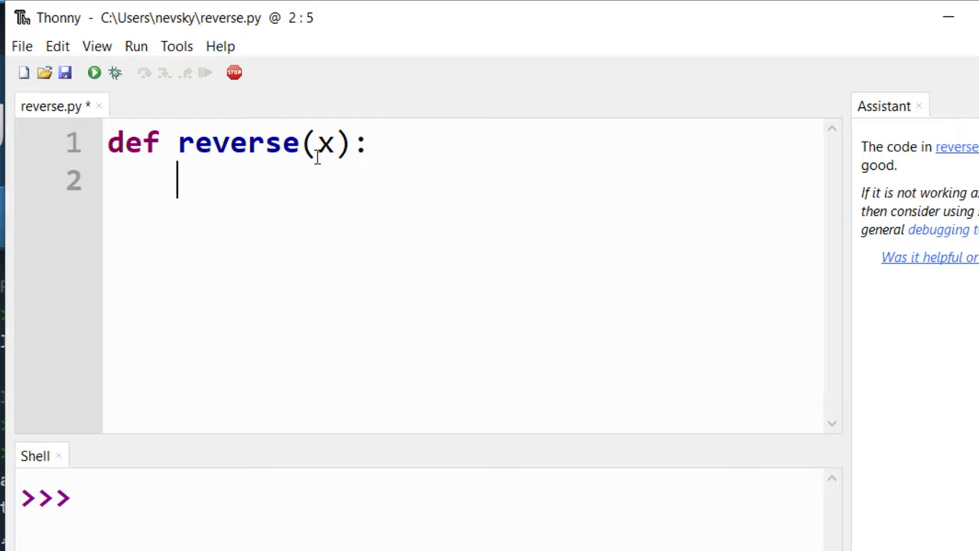
{"action": "mouse_move", "coordinate": [360, 124]}
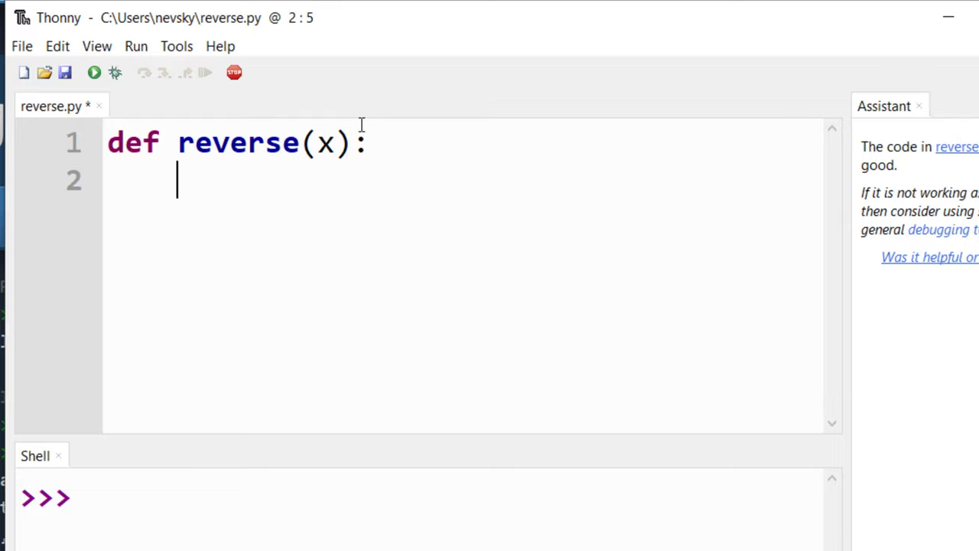
{"action": "mouse_move", "coordinate": [245, 194]}
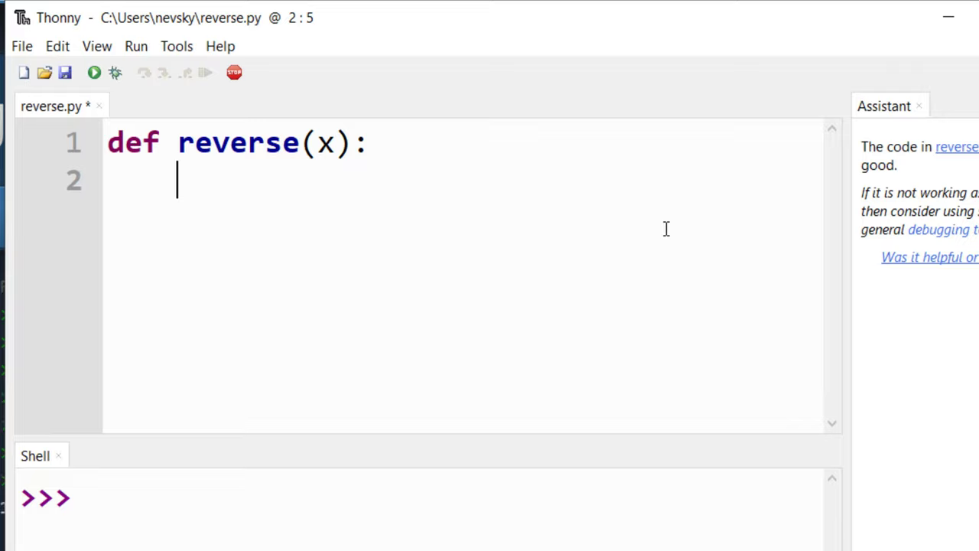
Write the body return x[::-1] and leave blank lines after the function.
{"action": "type", "text": "return"}
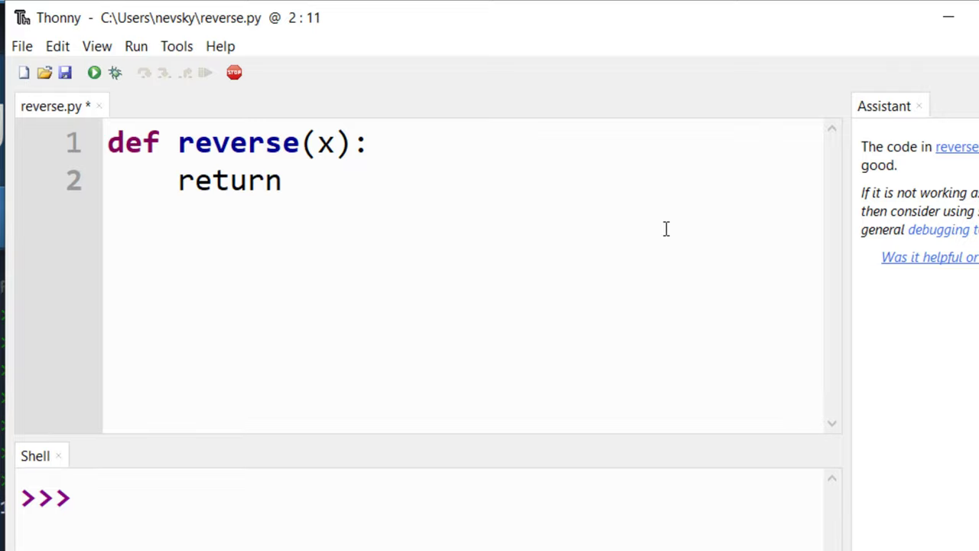
{"action": "type", "text": "x["}
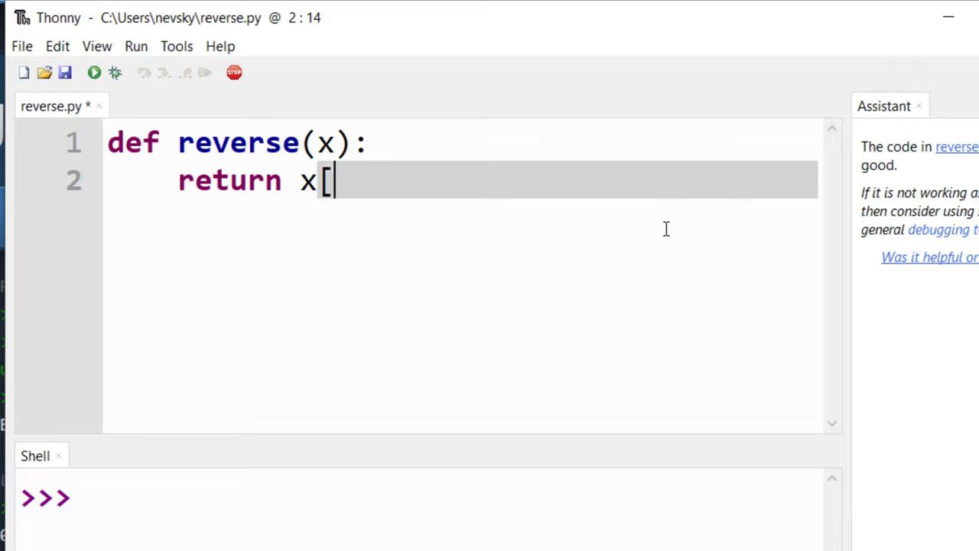
{"action": "type", "text": "::-1]"}
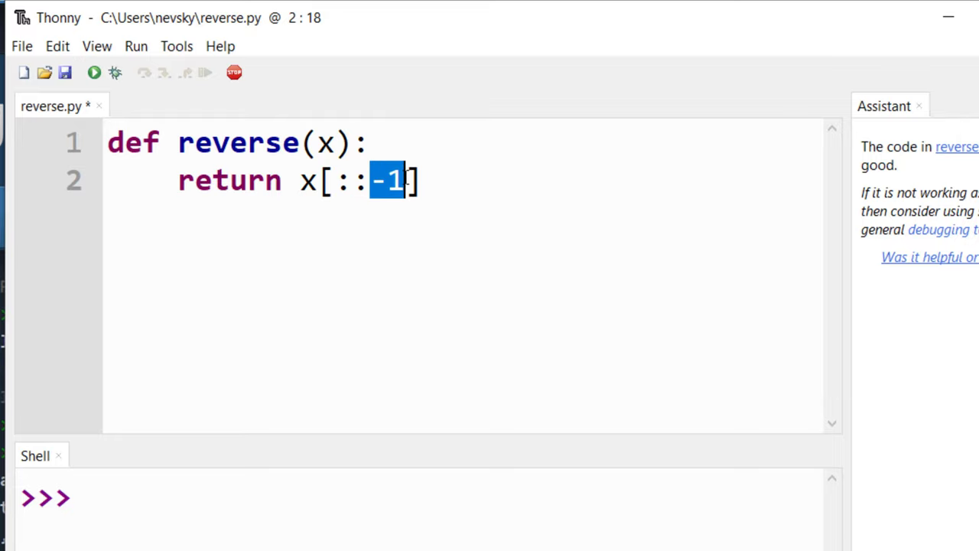
{"action": "mouse_move", "coordinate": [450, 178]}
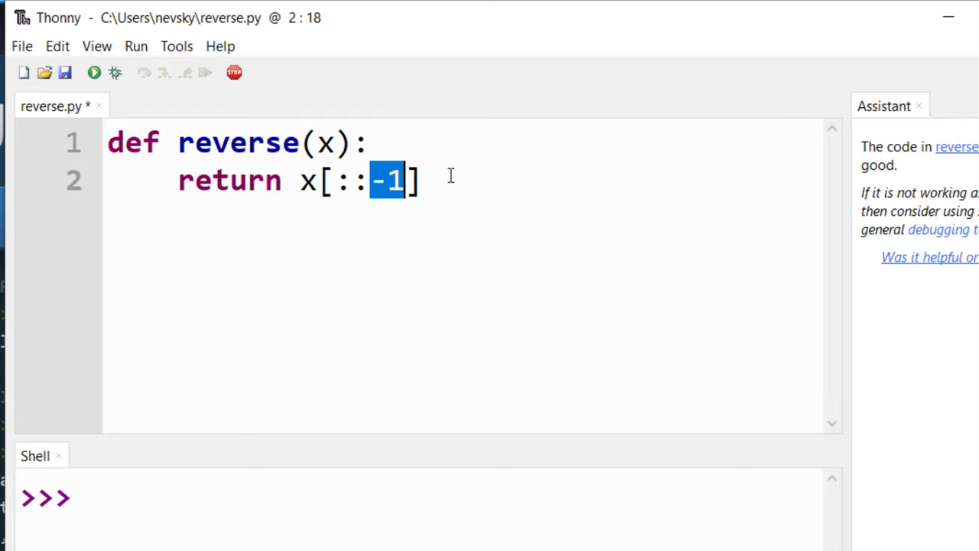
{"action": "double_click", "coordinate": [331, 144]}
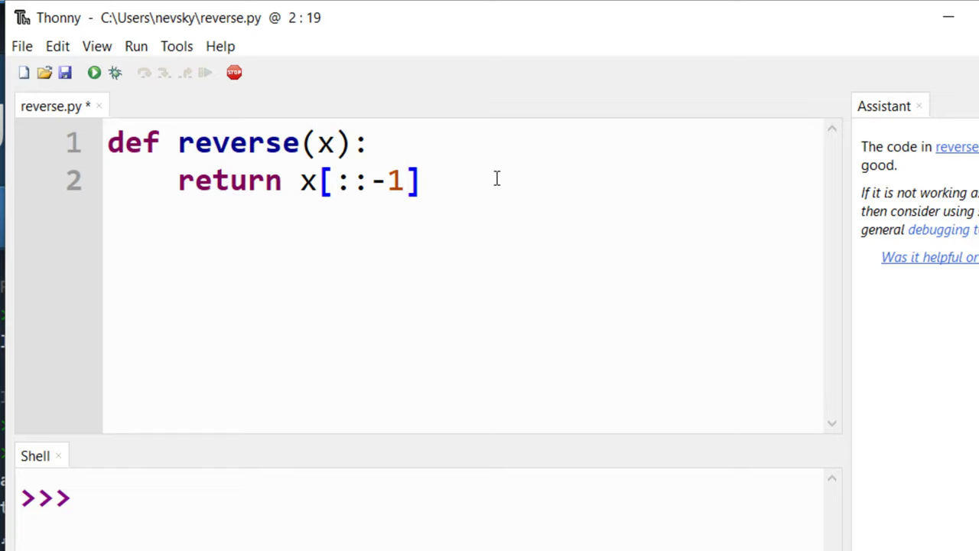
{"action": "key", "text": "Enter"}
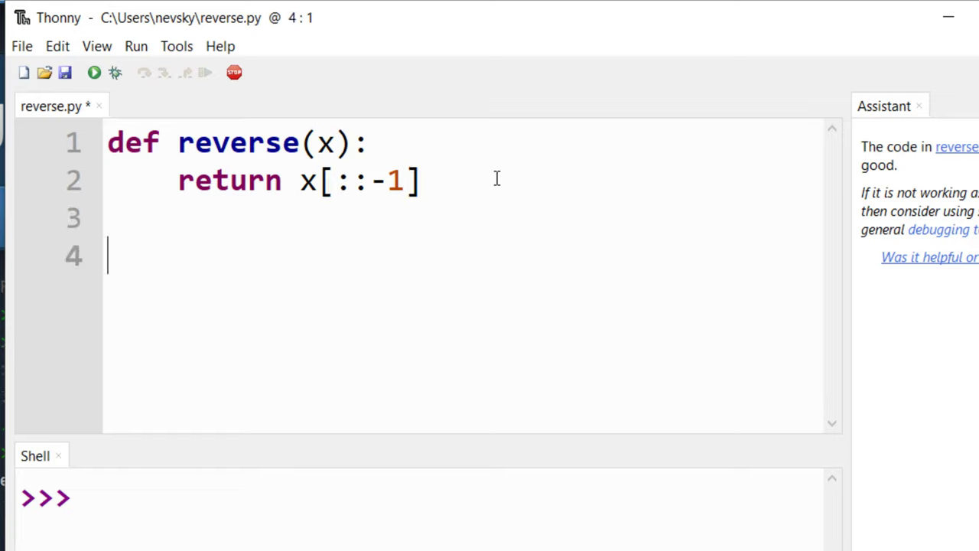
Add print(reverse("python")) and run the script so the shell shows nohtyp.
{"action": "type", "text": "res"}
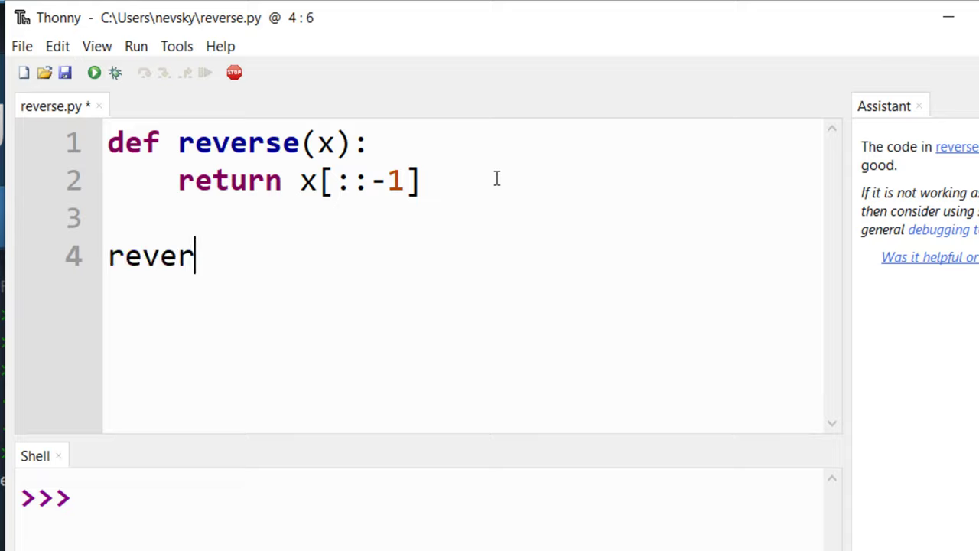
{"action": "type", "text": "se(\"python\""}
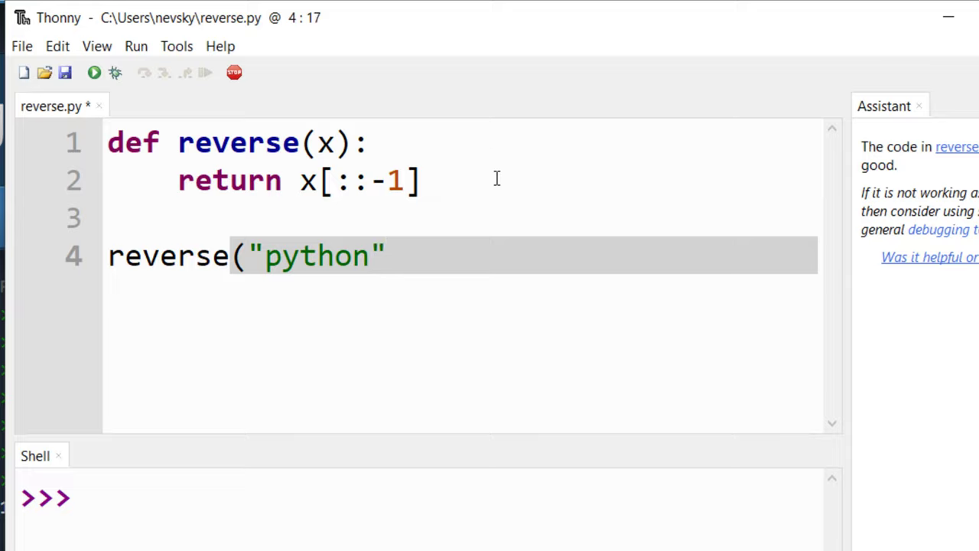
{"action": "type", "text": "))"}
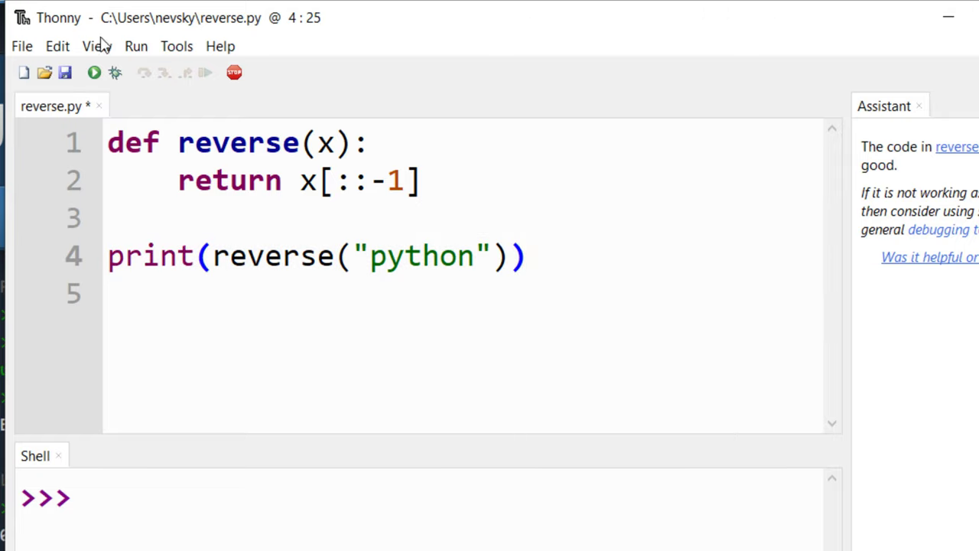
{"action": "left_click", "coordinate": [92, 69]}
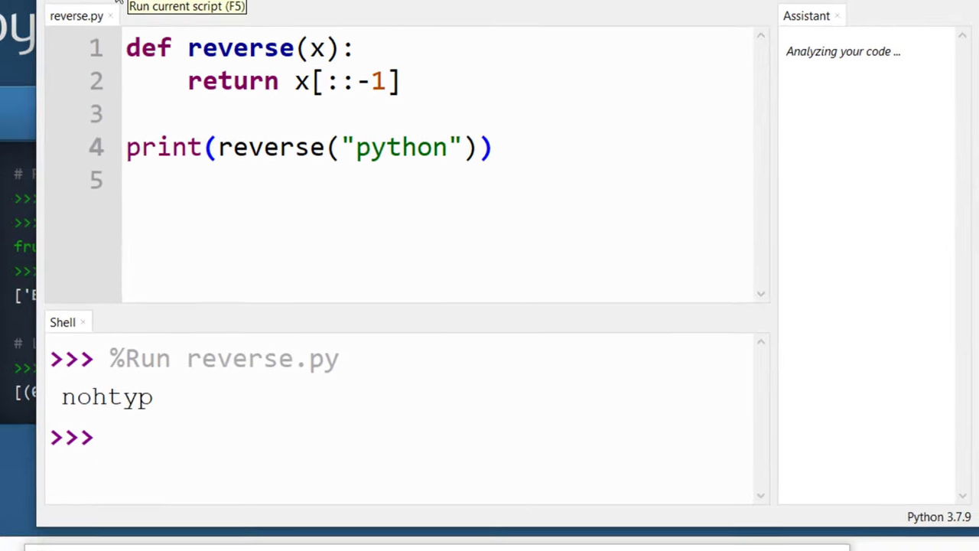